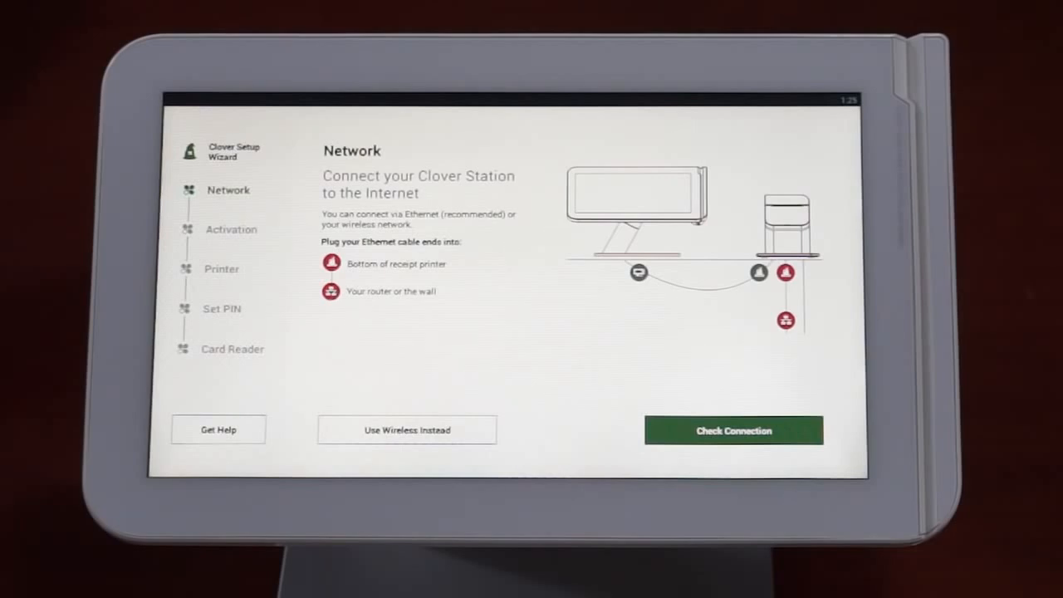
# Join the Concept wireless network with its password and proceed once connected
pyautogui.click(407, 430)
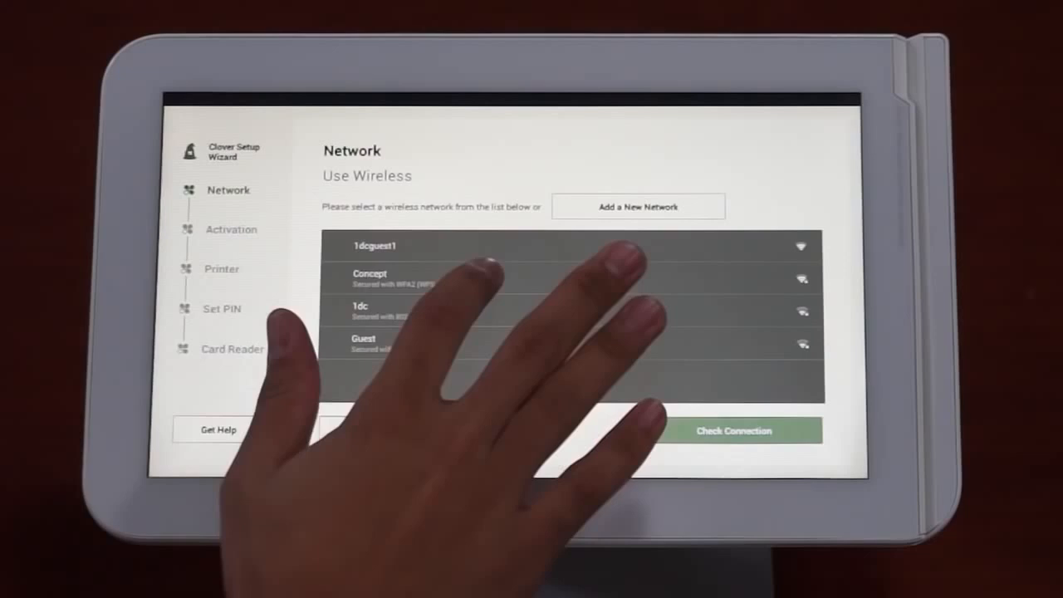
pyautogui.click(370, 279)
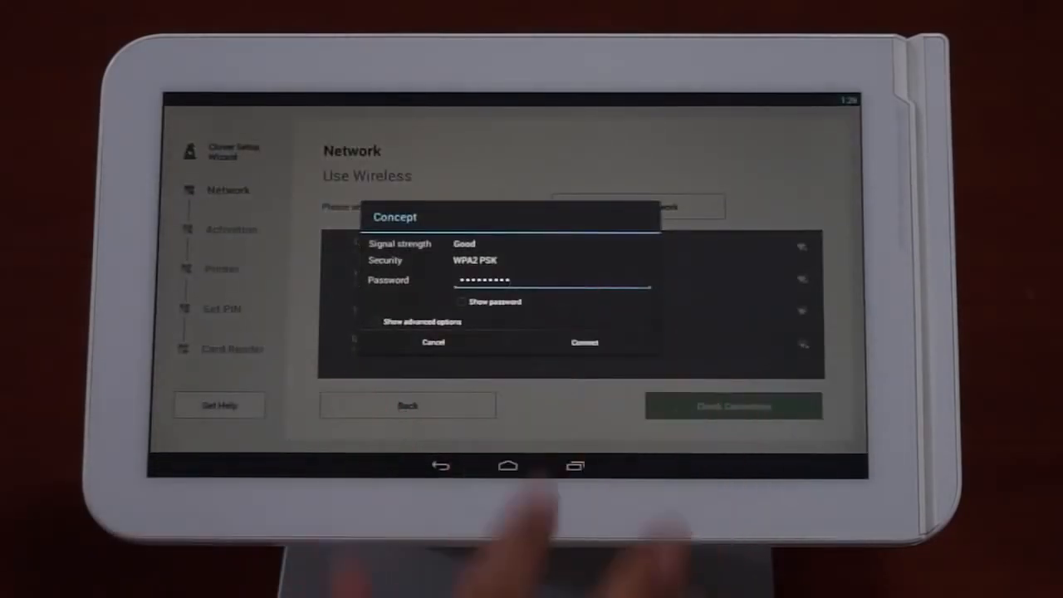
pyautogui.click(584, 342)
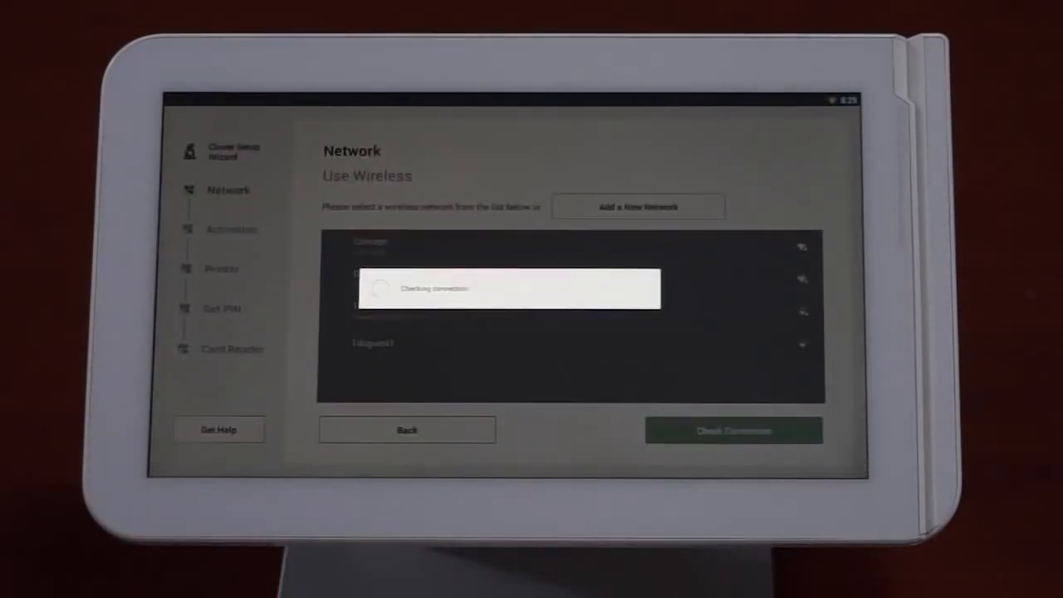
pyautogui.click(733, 430)
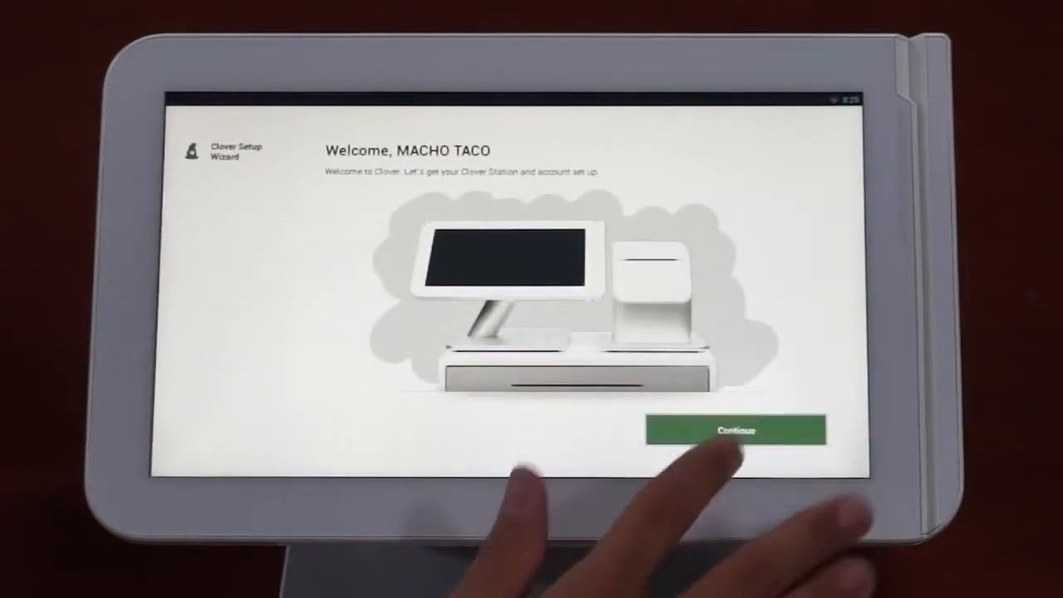
# Continue past the welcome screen and enter the first activation code digits
pyautogui.click(734, 430)
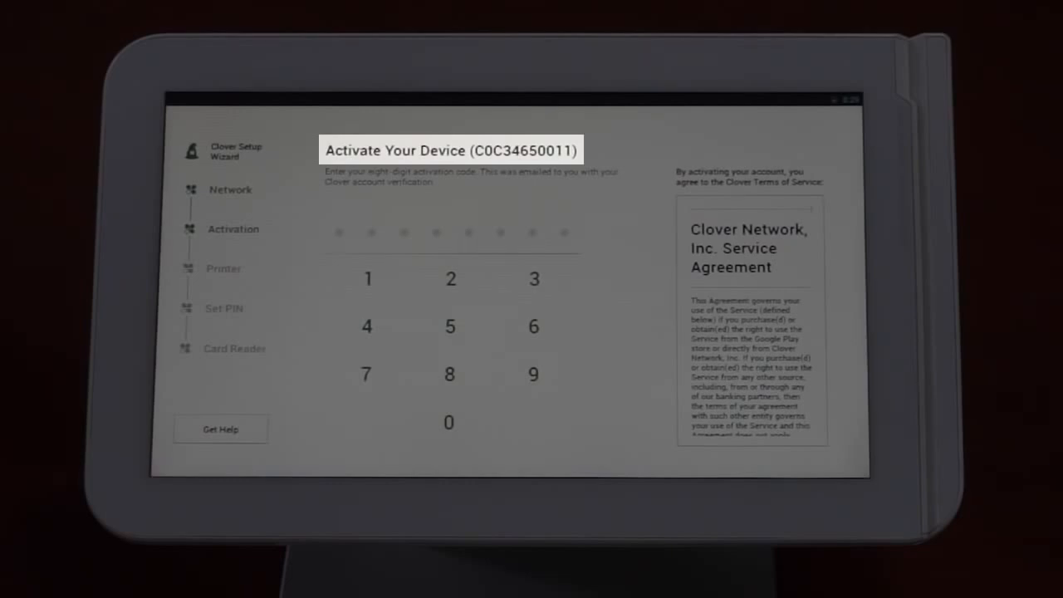
pyautogui.click(366, 325)
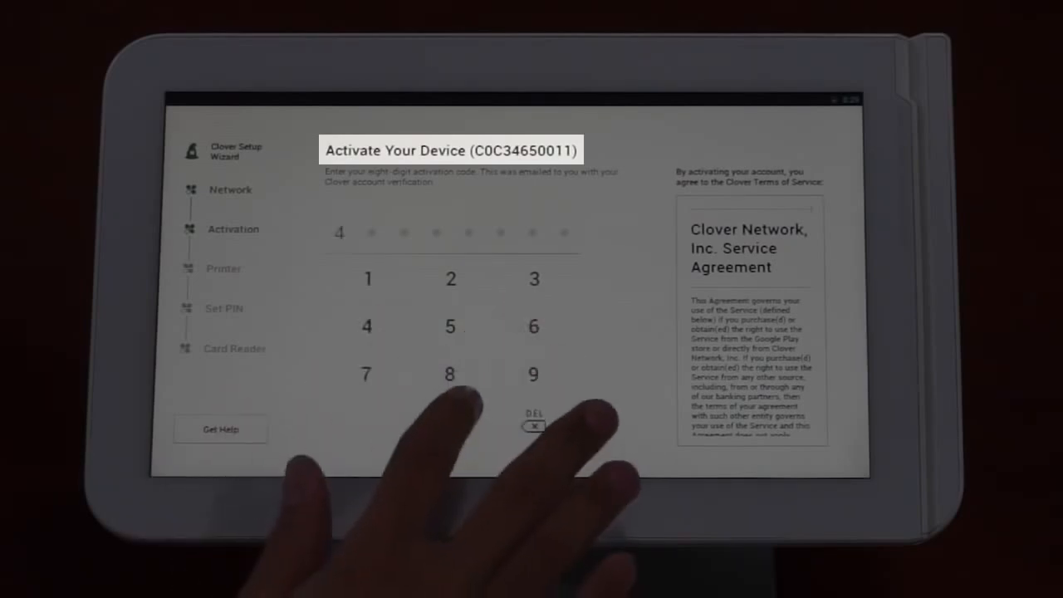
pyautogui.click(534, 375)
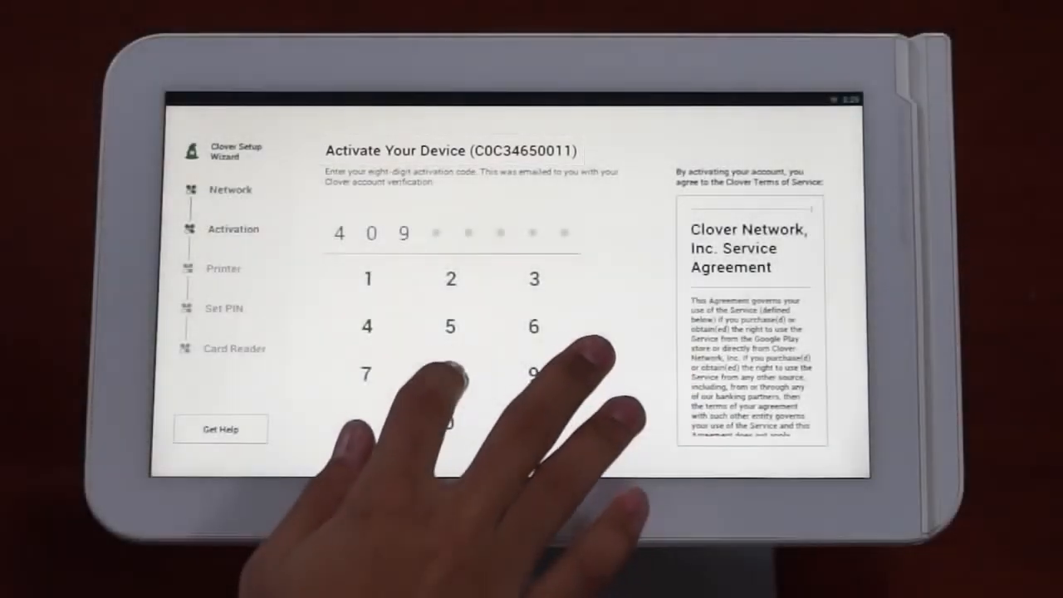
pyautogui.click(451, 278)
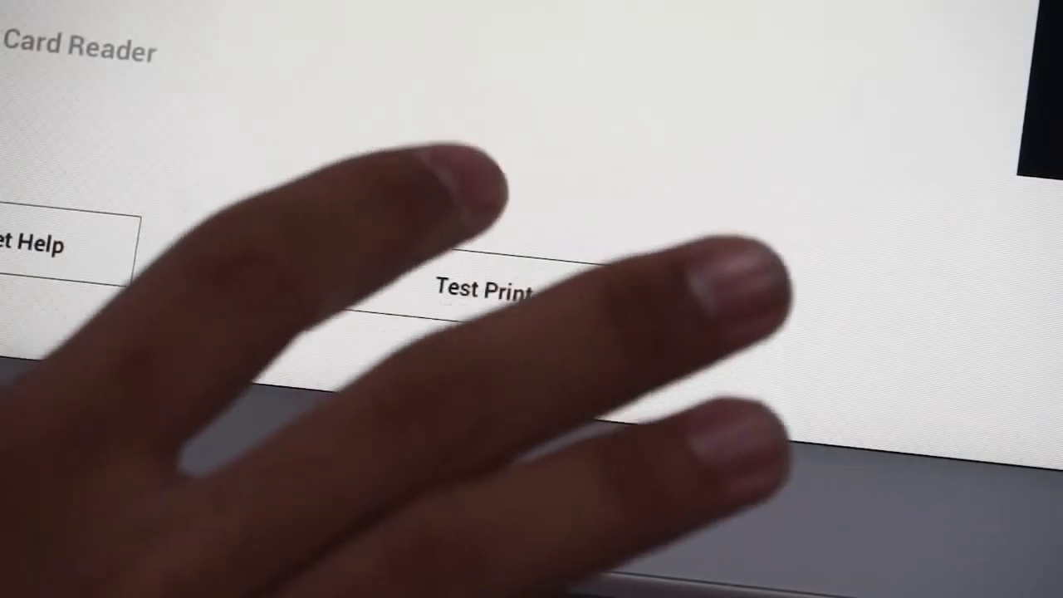
# Run a Test Print on the receipt printer, then continue to PIN setup
pyautogui.click(482, 292)
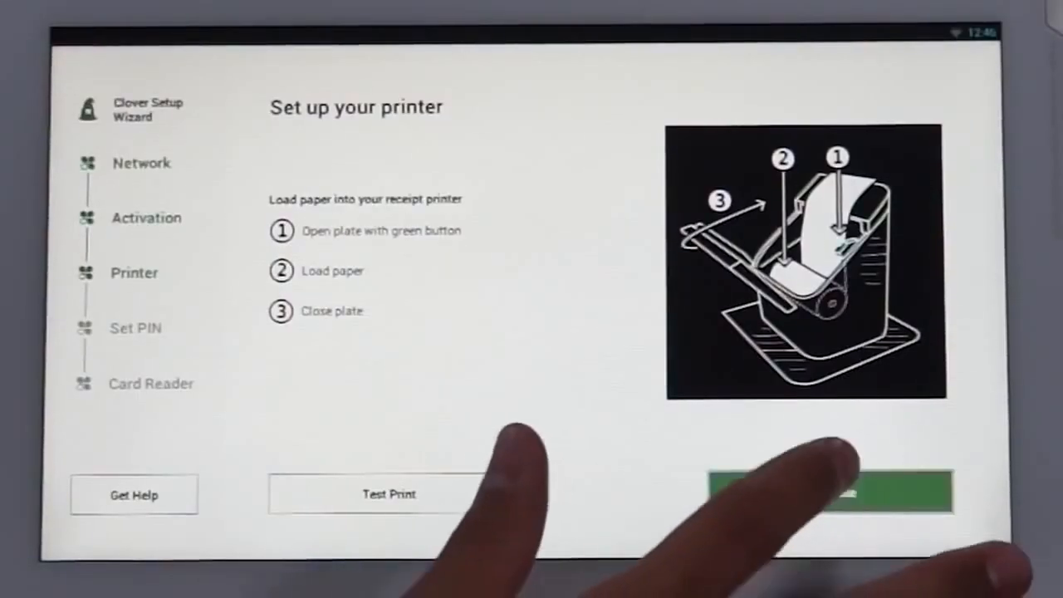
pyautogui.click(830, 492)
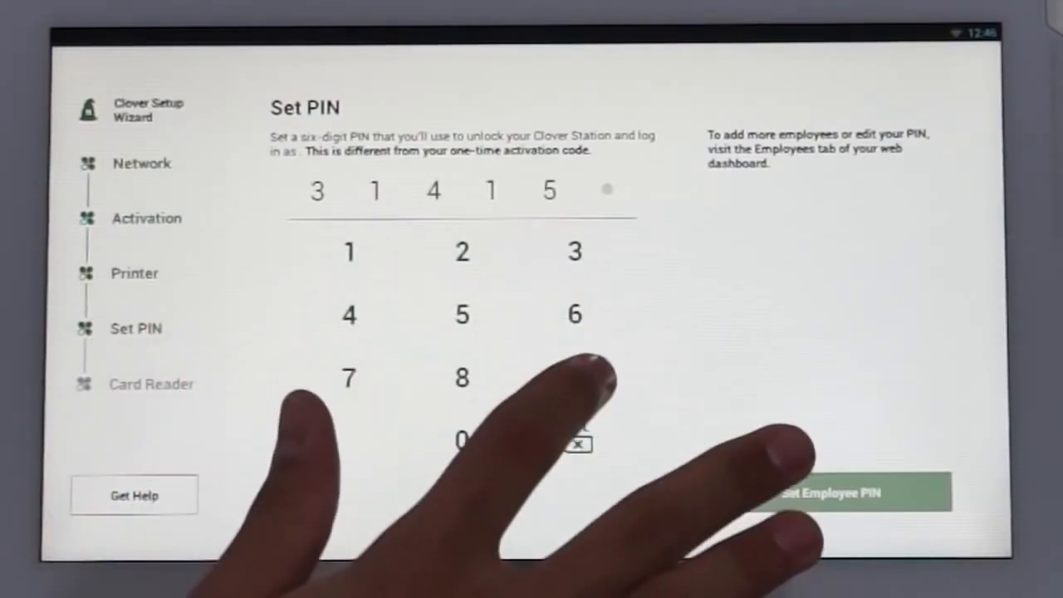
# Finish and submit the six-digit employee PIN, then re-enter and confirm it
pyautogui.click(575, 376)
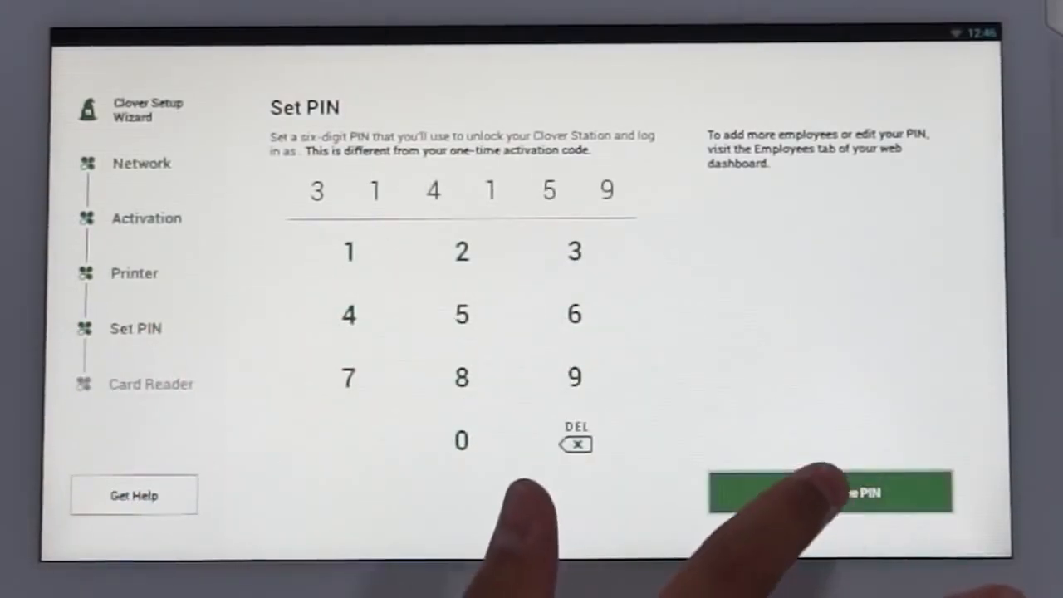
pyautogui.click(830, 491)
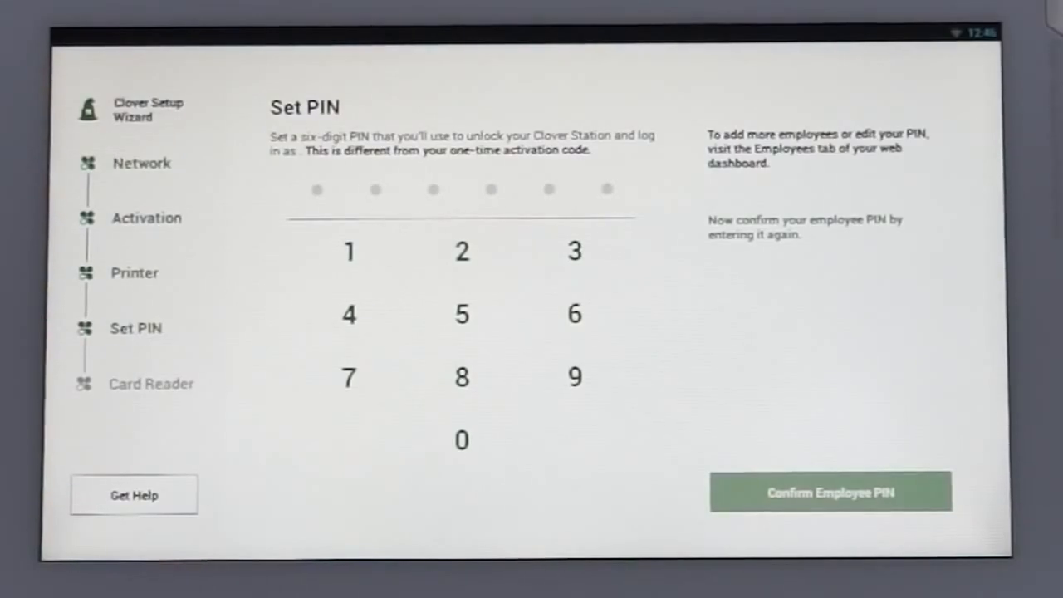
pyautogui.click(575, 251)
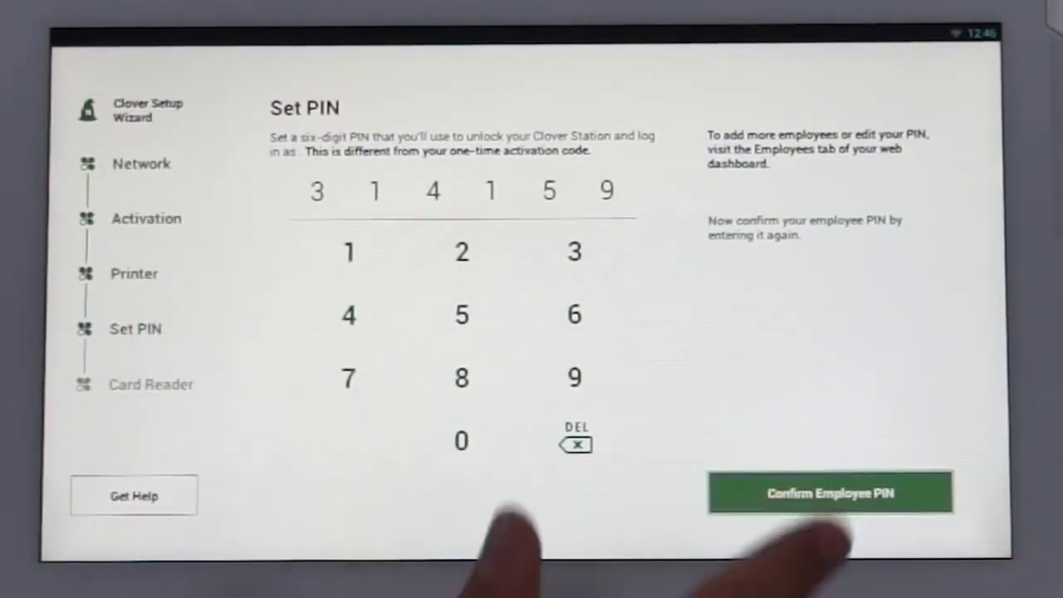
pyautogui.click(829, 492)
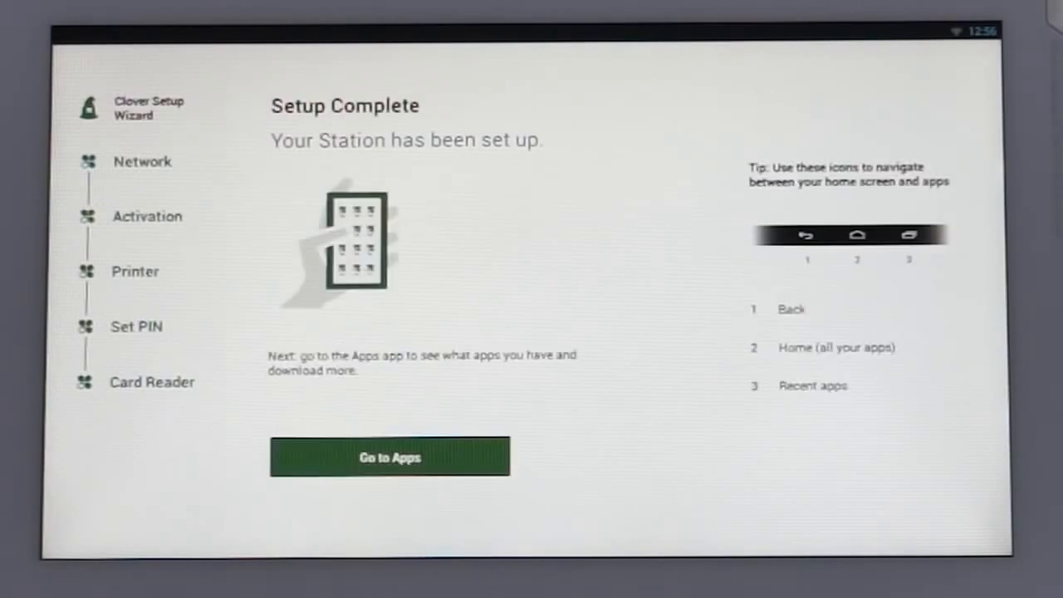
# Go to Apps, then return Home to show the installed apps launcher
pyautogui.click(389, 457)
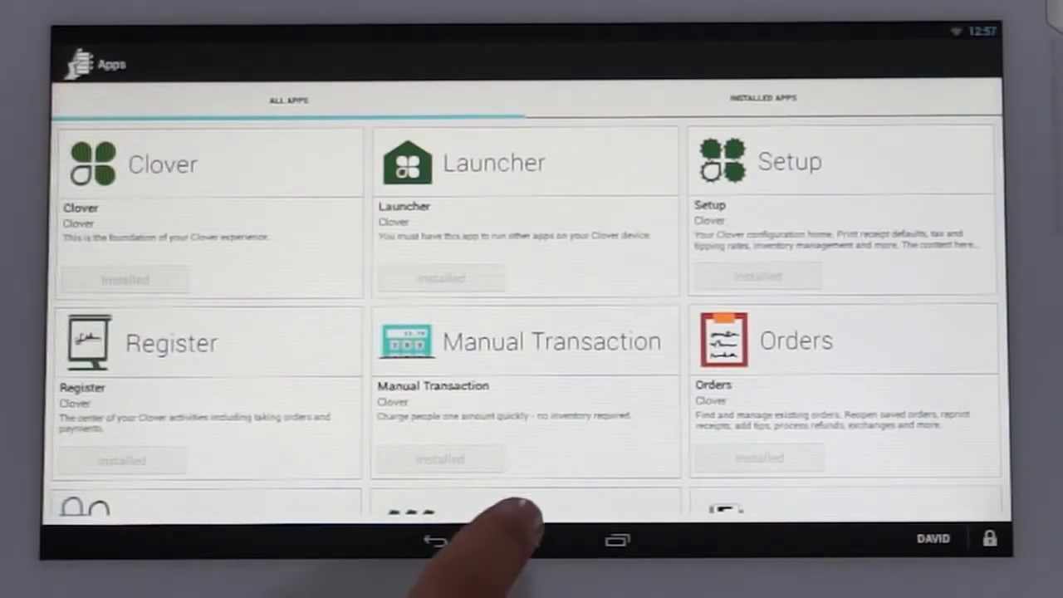
pyautogui.click(526, 539)
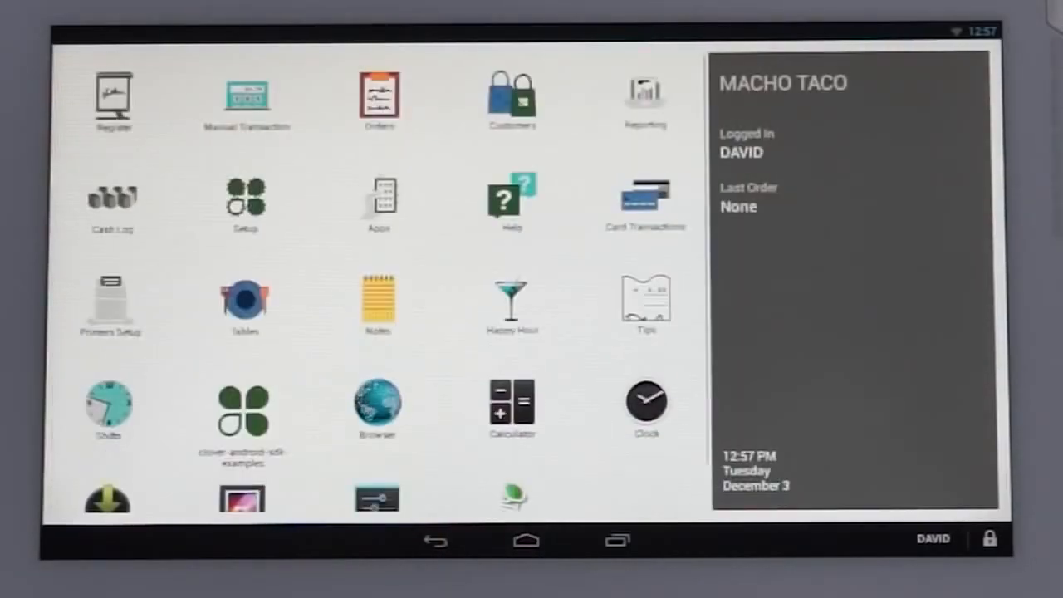